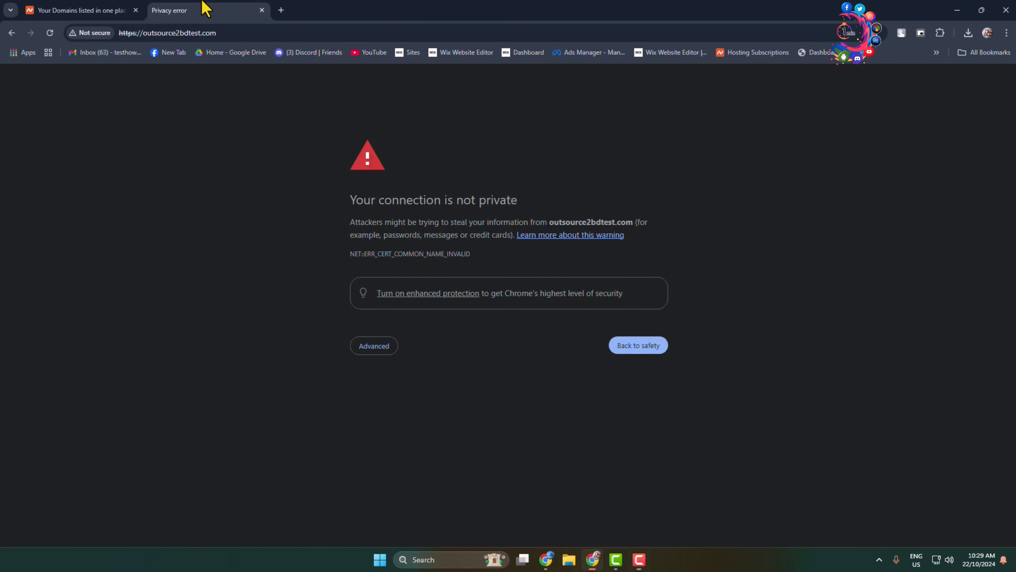
mouse_move(813, 398)
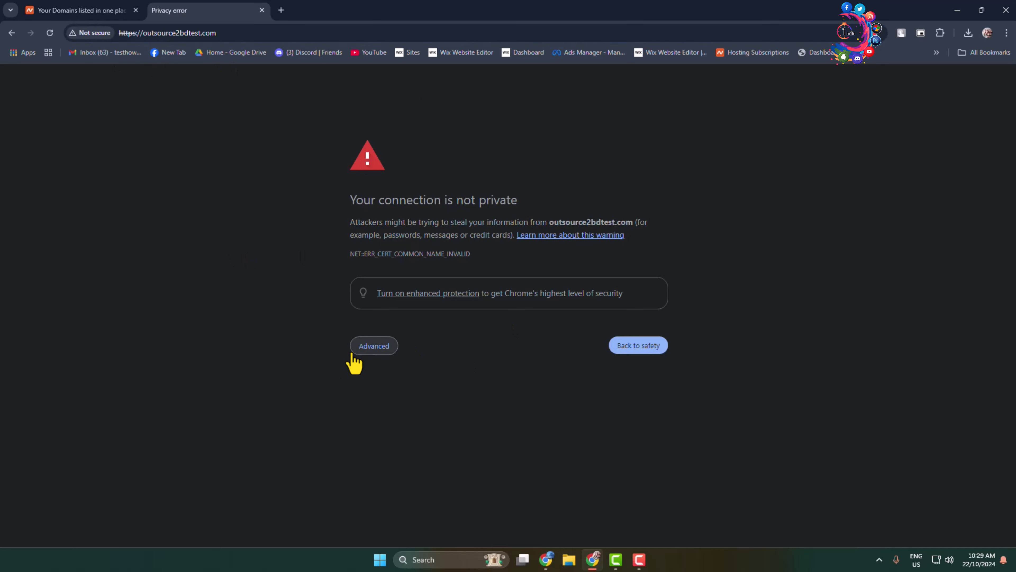
Step: Bypass the privacy warning and proceed to outsource2bdtest.com despite the untrusted *.web-hosting.com certificate
left_click(373, 345)
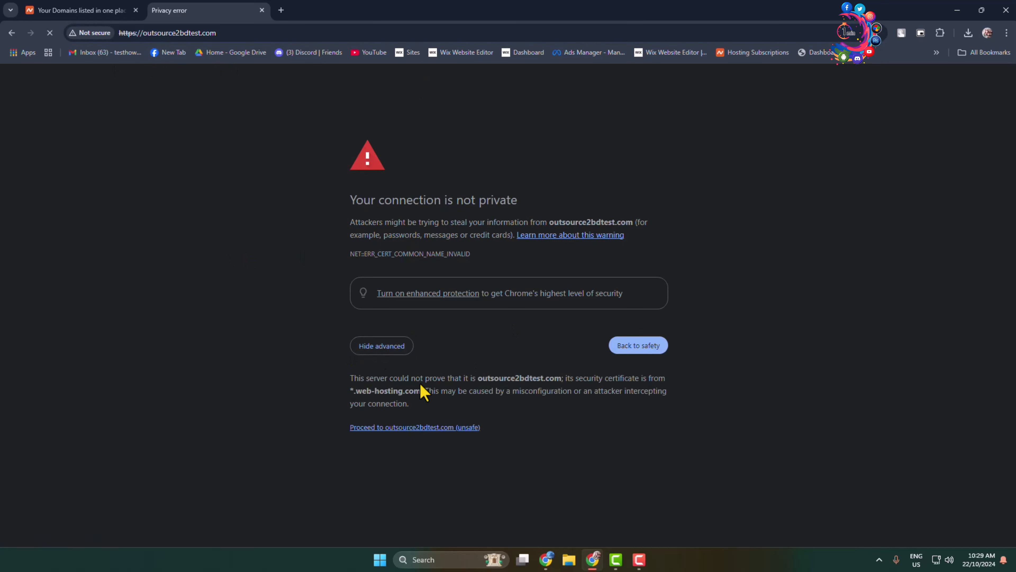
left_click(78, 10)
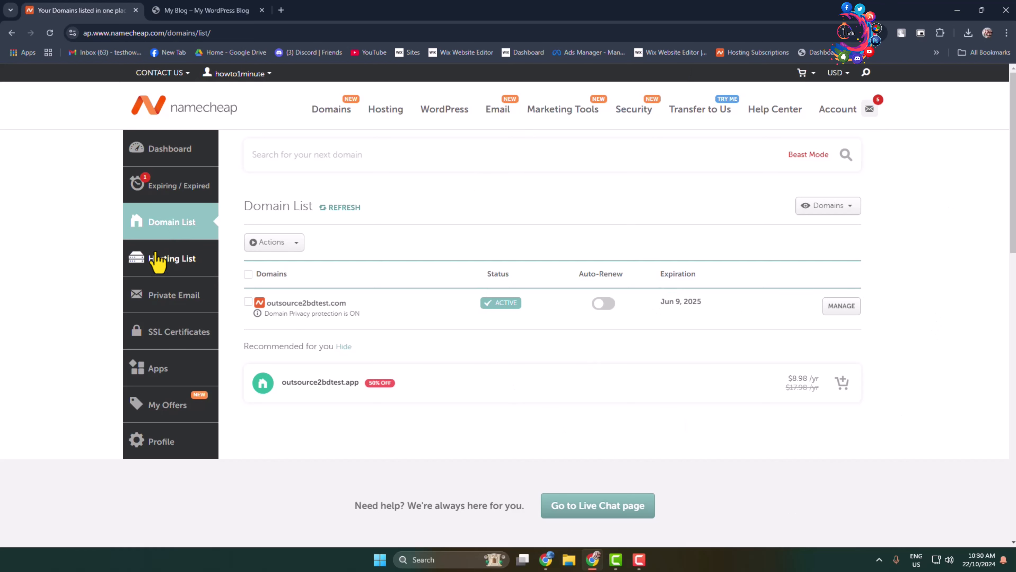
mouse_move(367, 312)
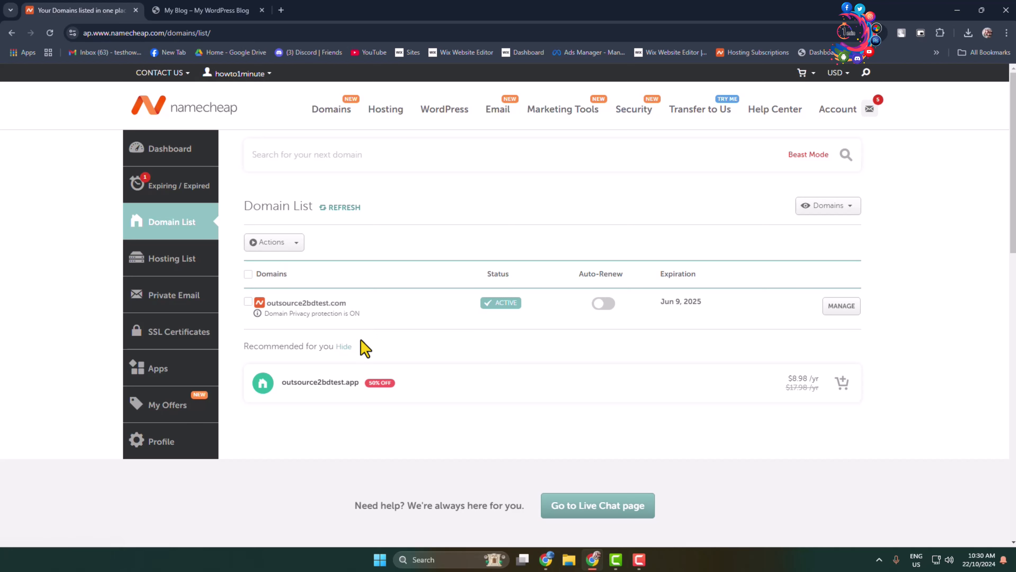
mouse_move(312, 335)
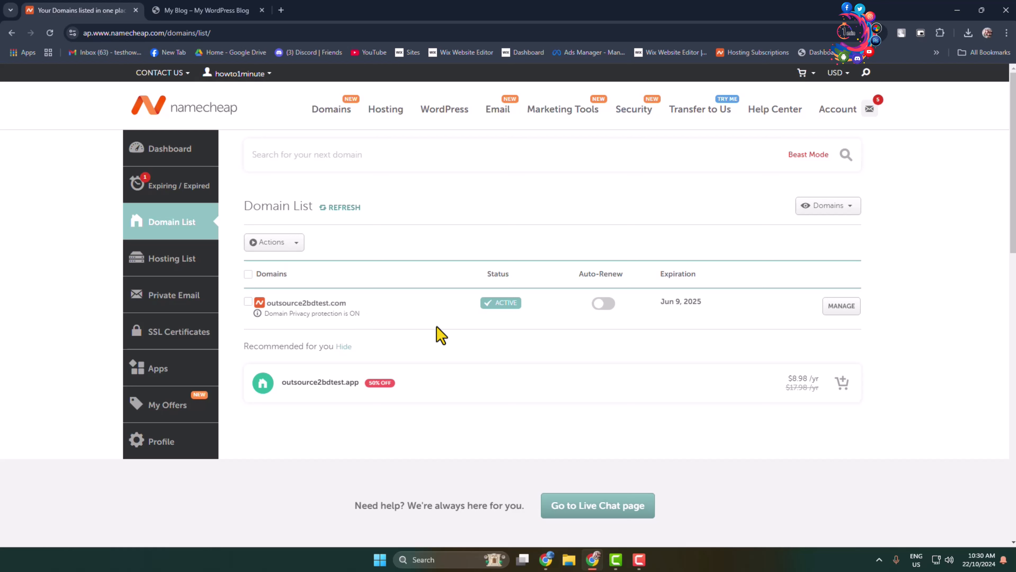
Step: From Namecheap's Hosting List, launch cPanel for the outsource2bdtest.com hosting plan
double_click(303, 303)
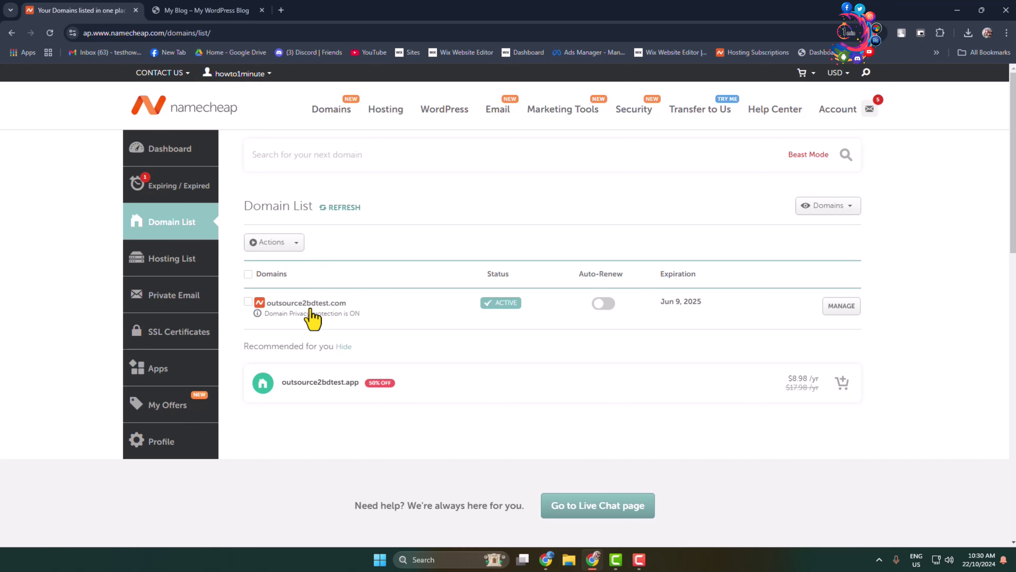
left_click(171, 257)
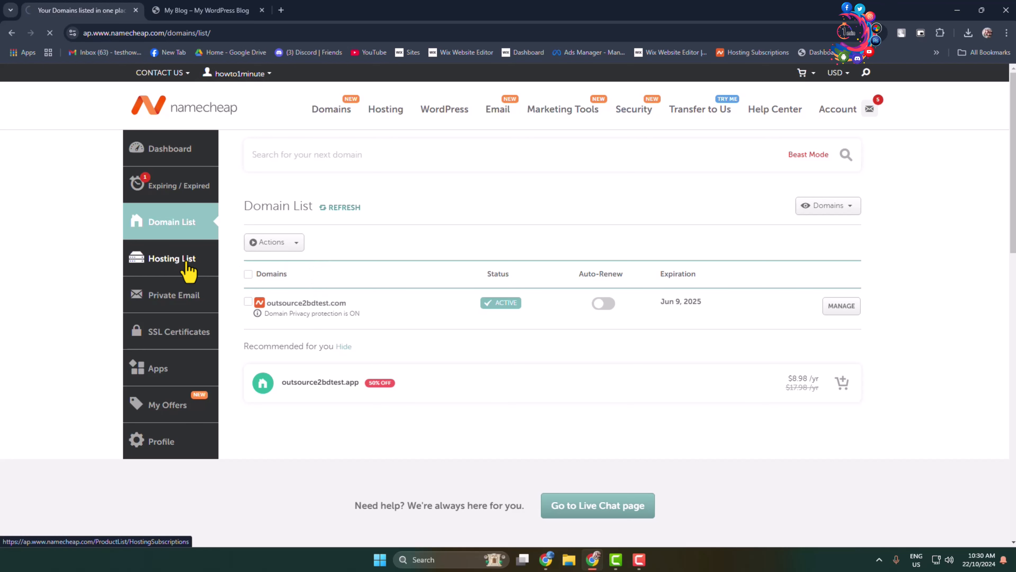
left_click(171, 257)
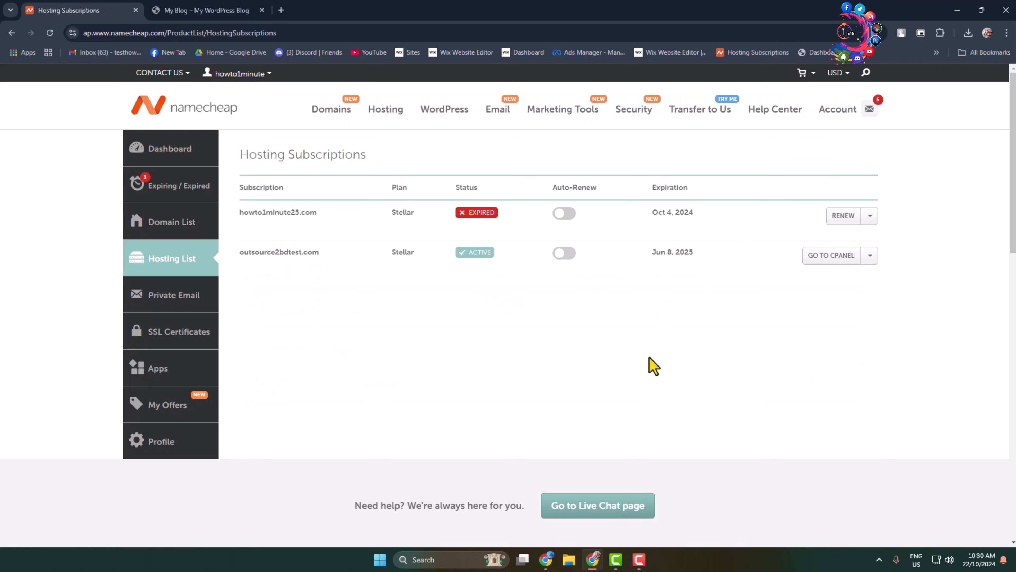
left_click(831, 255)
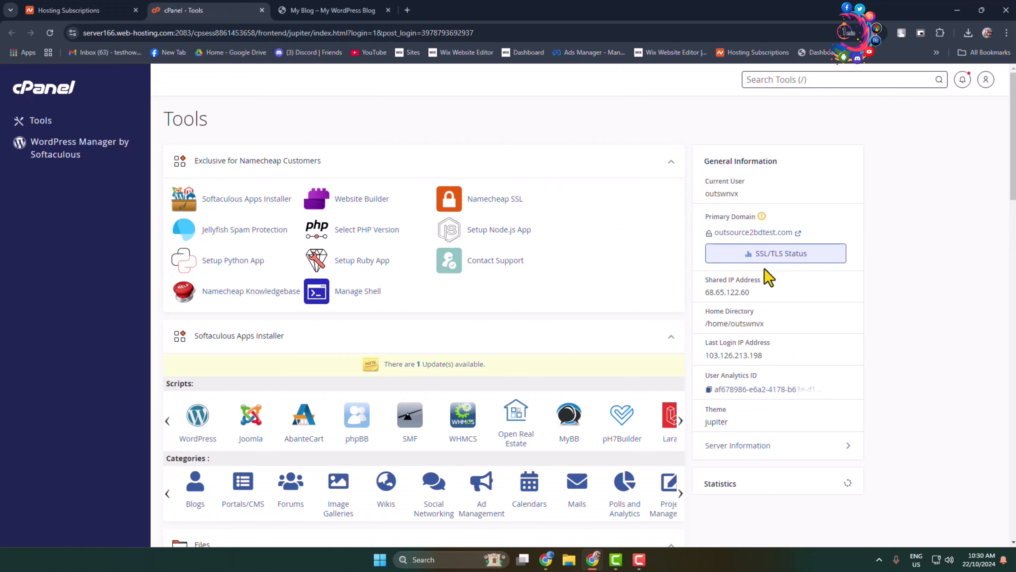
Step: Reach the SSL/TLS manager under the Security section of cPanel Tools
scroll("down", 3)
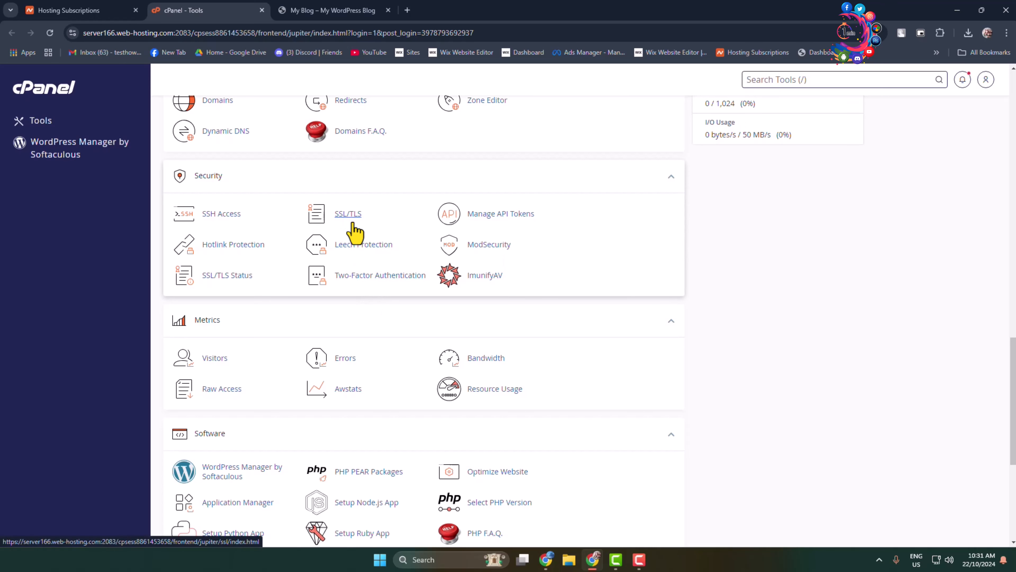
left_click(349, 213)
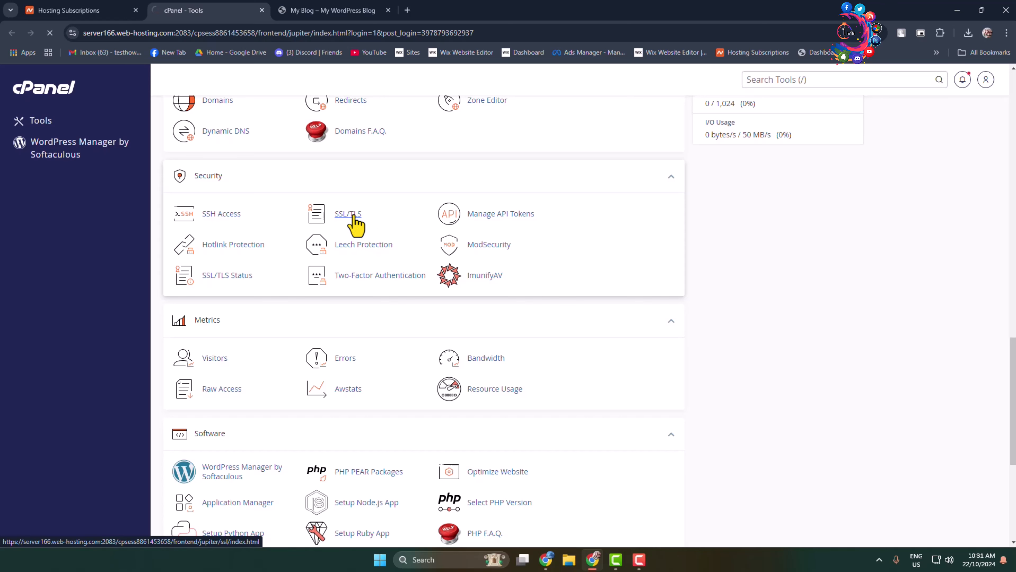
left_click(348, 213)
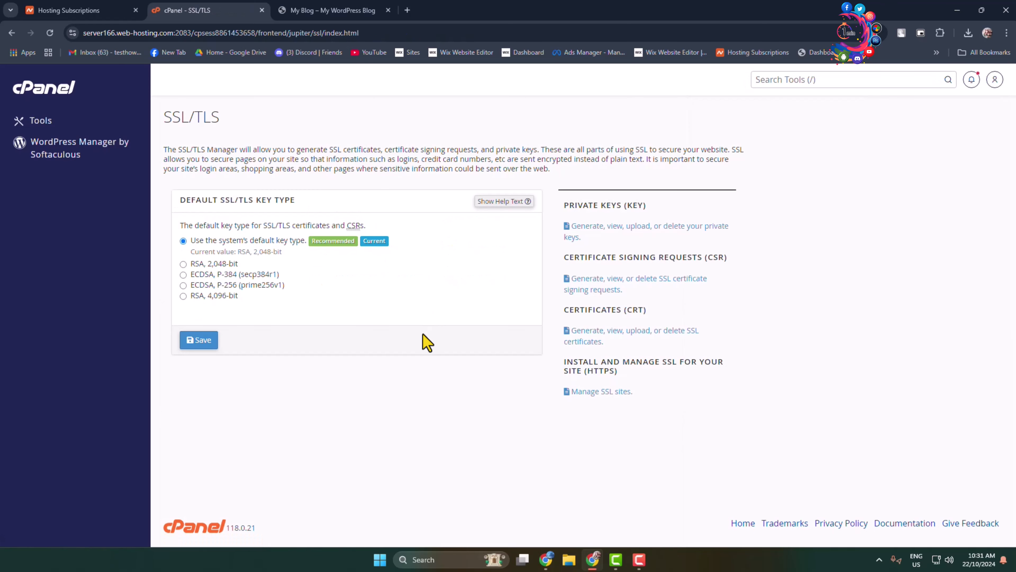
mouse_move(598, 391)
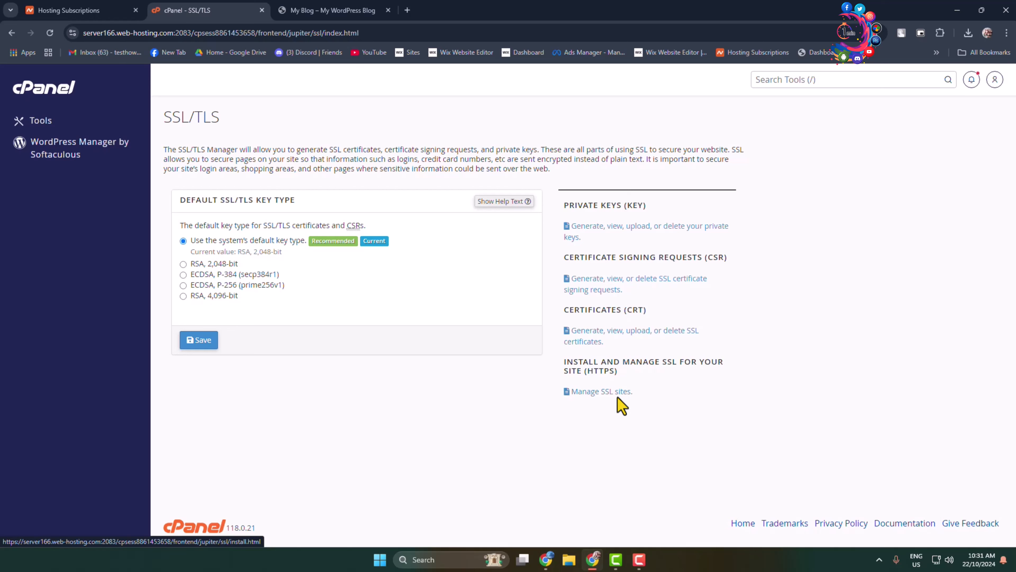
mouse_move(598, 391)
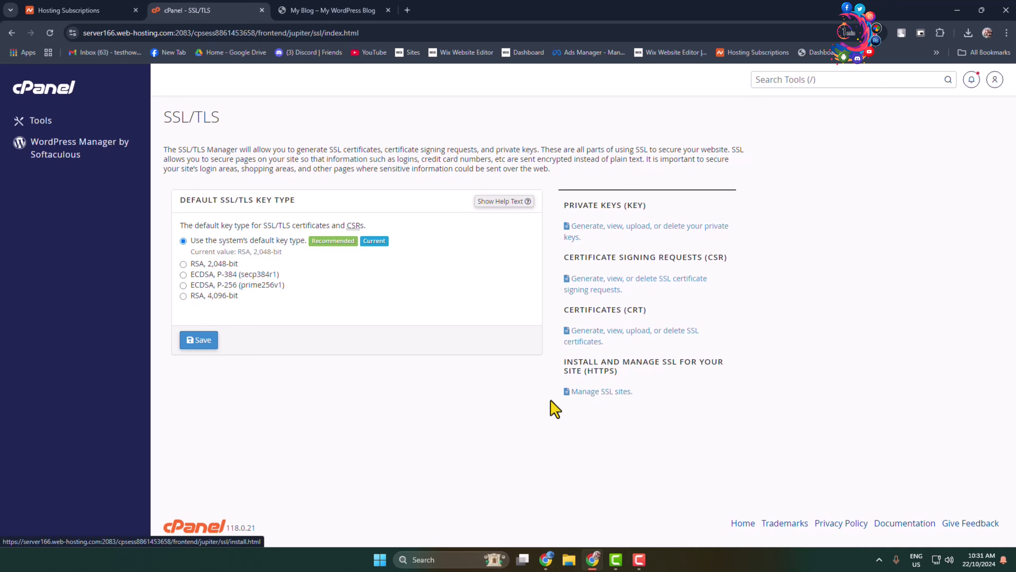
Step: Follow 'Manage SSL sites' to the HTTPS install and manage page
left_click(601, 390)
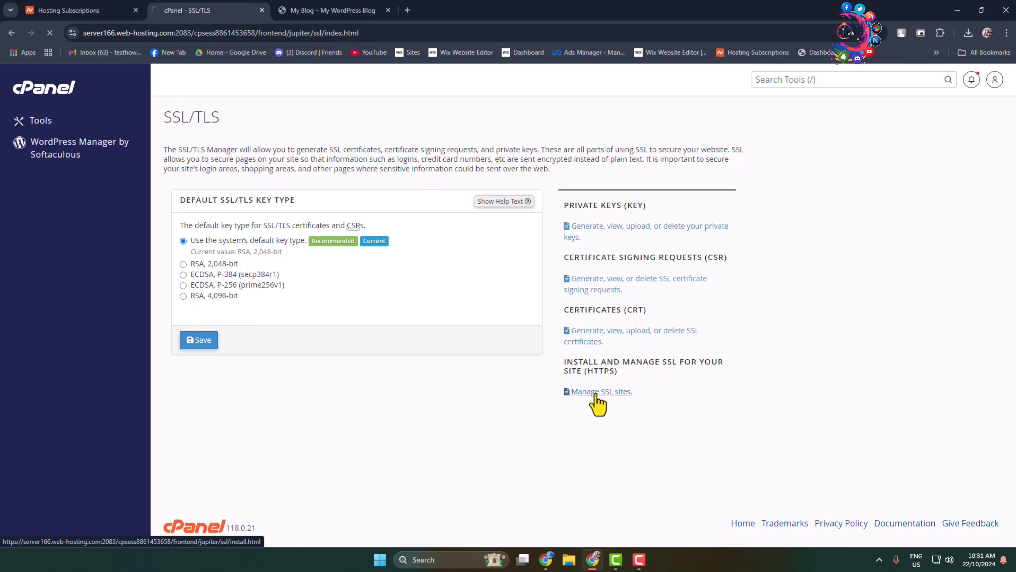
left_click(601, 391)
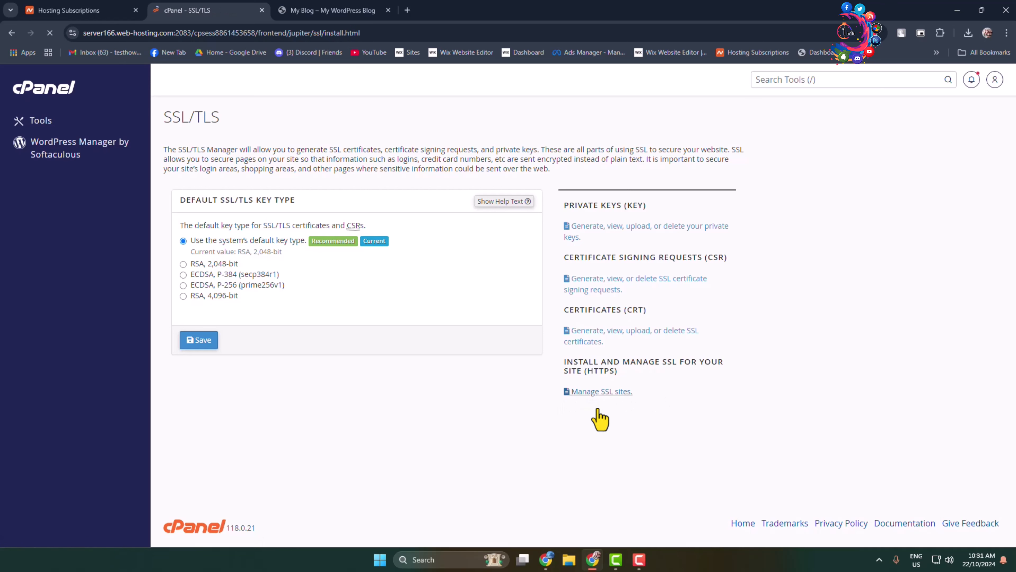
Step: In the Install an SSL Website form, choose outsource2bdtest.com as the domain to secure
left_click(600, 390)
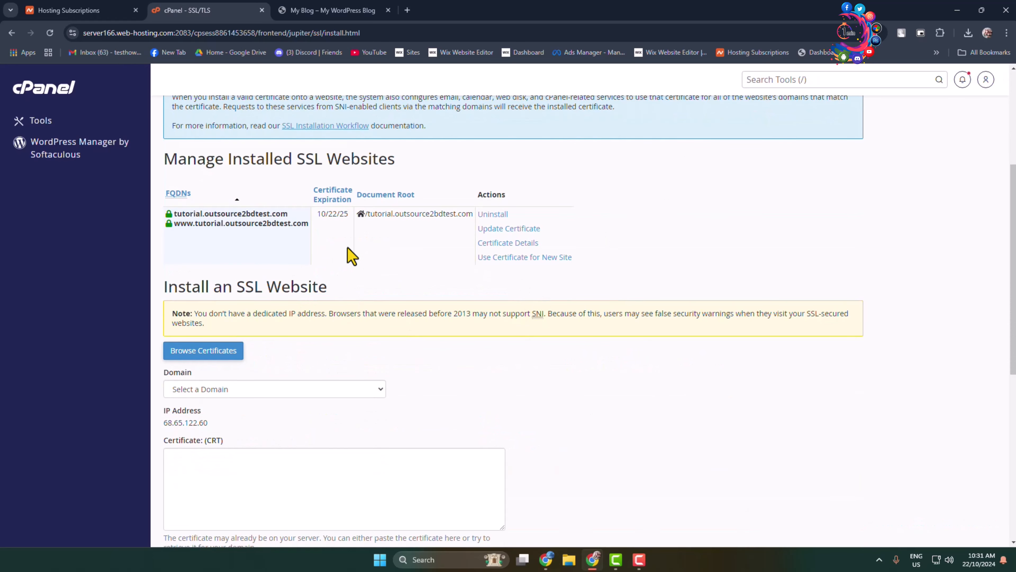
mouse_move(686, 286)
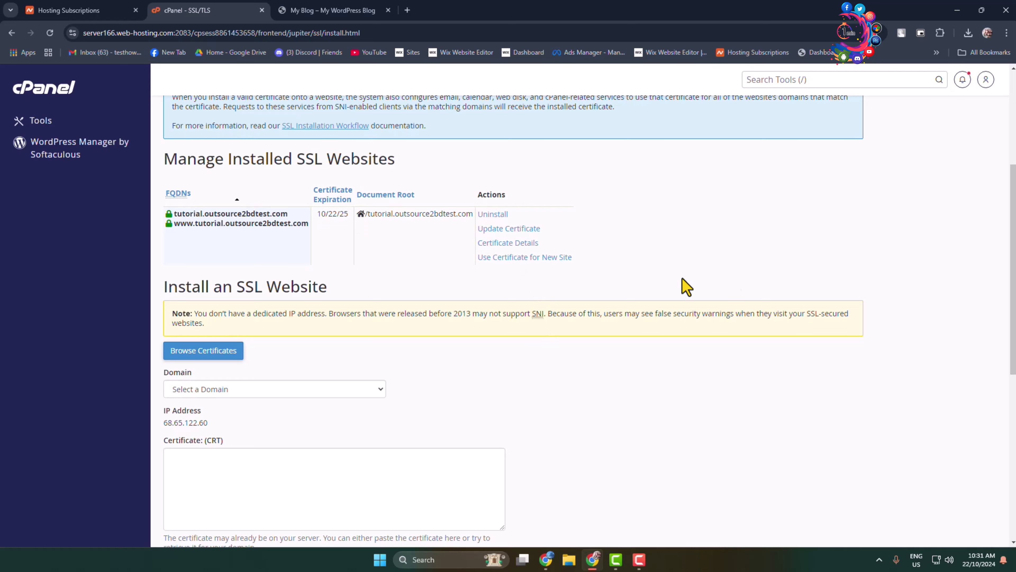
scroll("down", 3)
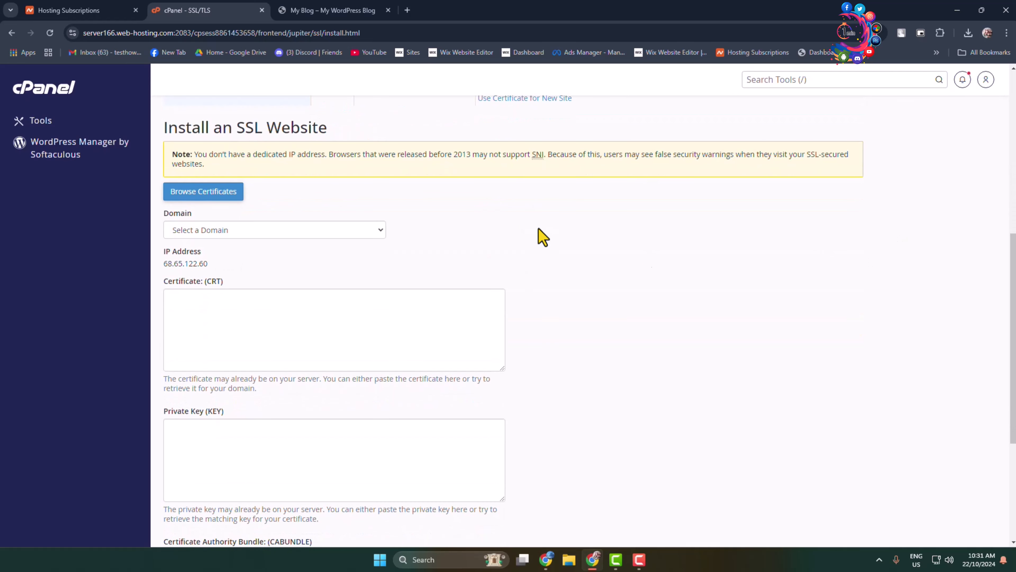
left_click(274, 230)
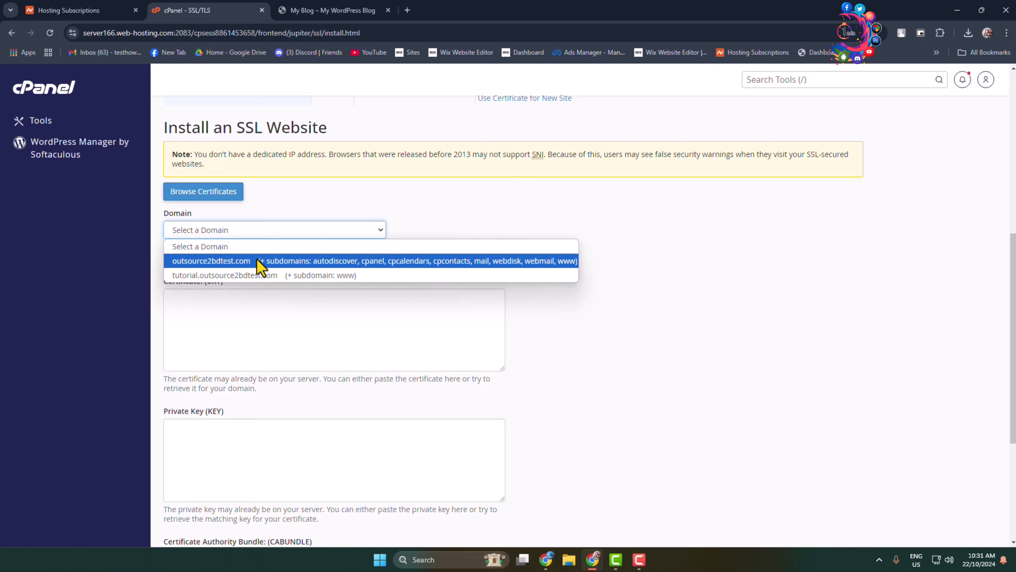
mouse_move(249, 266)
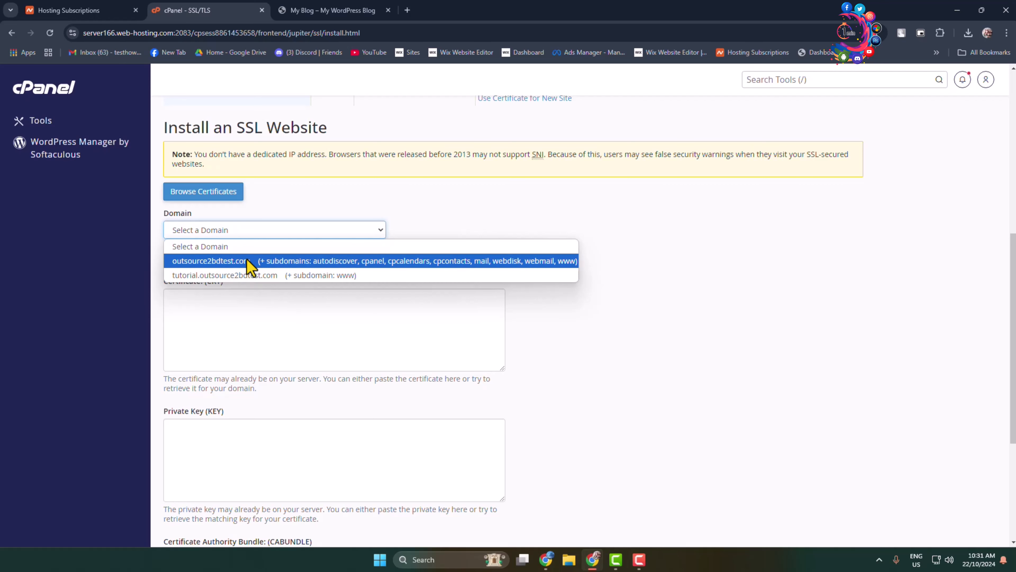
left_click(330, 10)
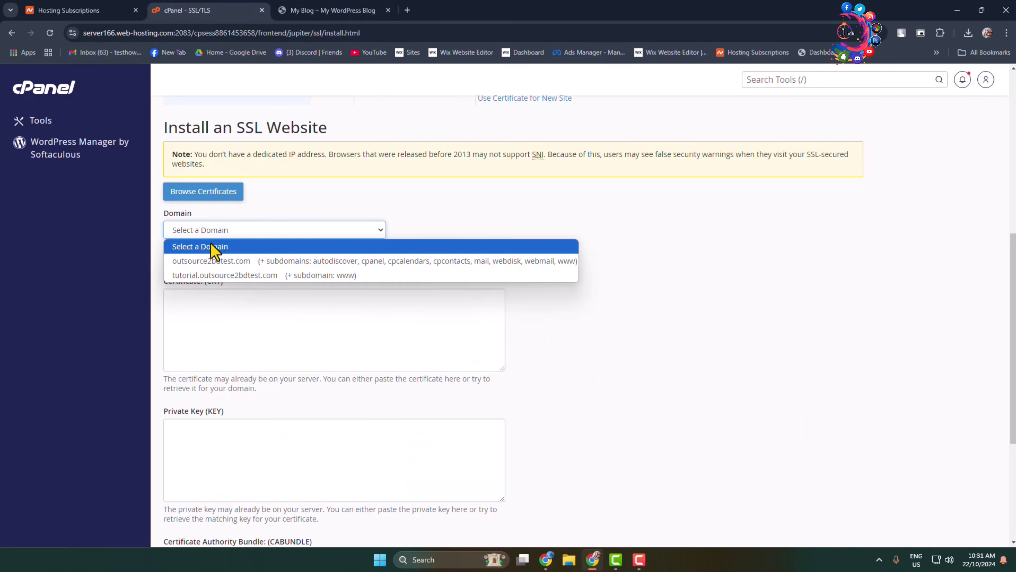
left_click(211, 260)
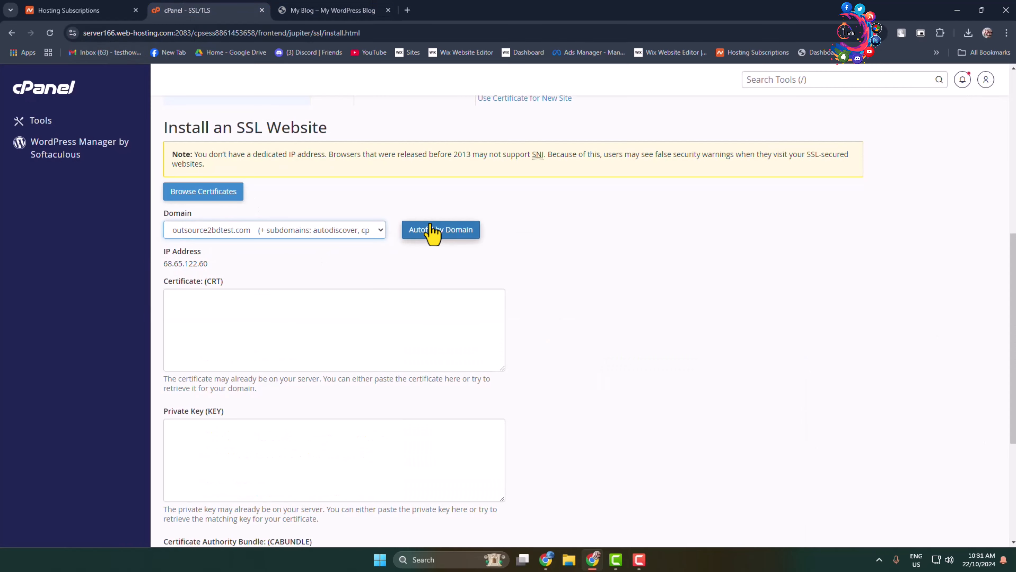
Step: Autofill the Sectigo certificate, private key and CA bundle by domain and install it on outsource2bdtest.com
left_click(440, 229)
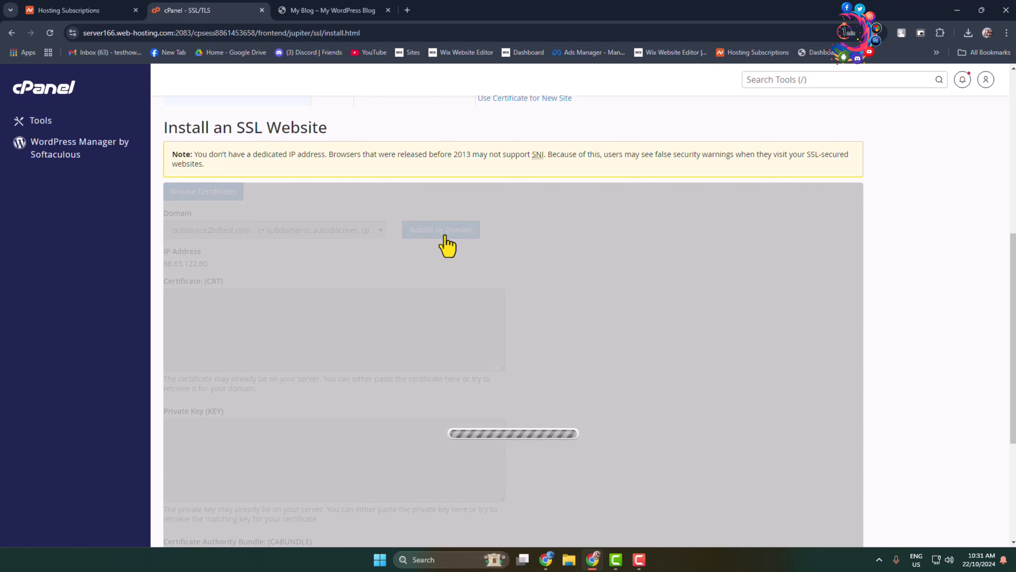
left_click(441, 229)
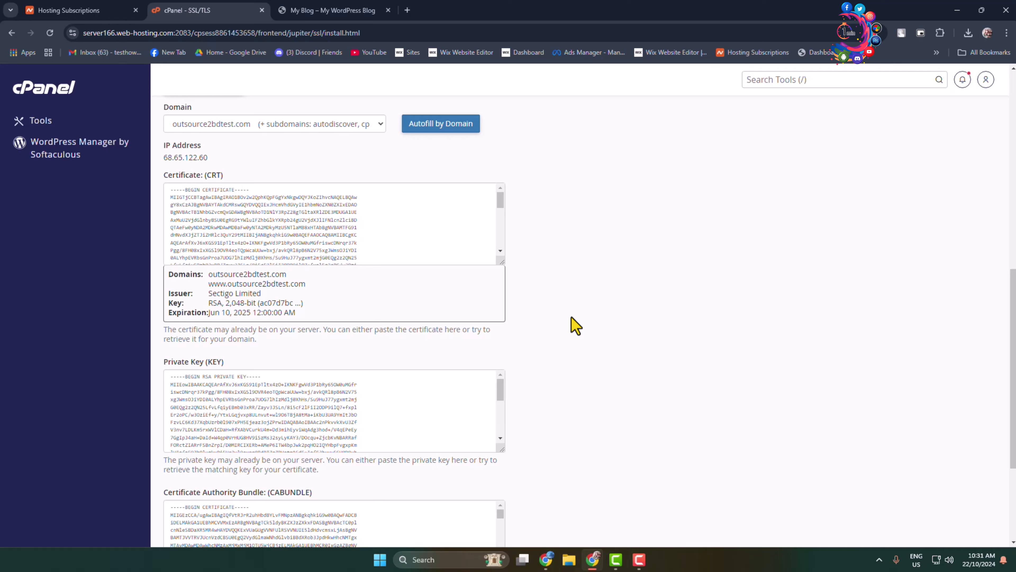
mouse_move(591, 309)
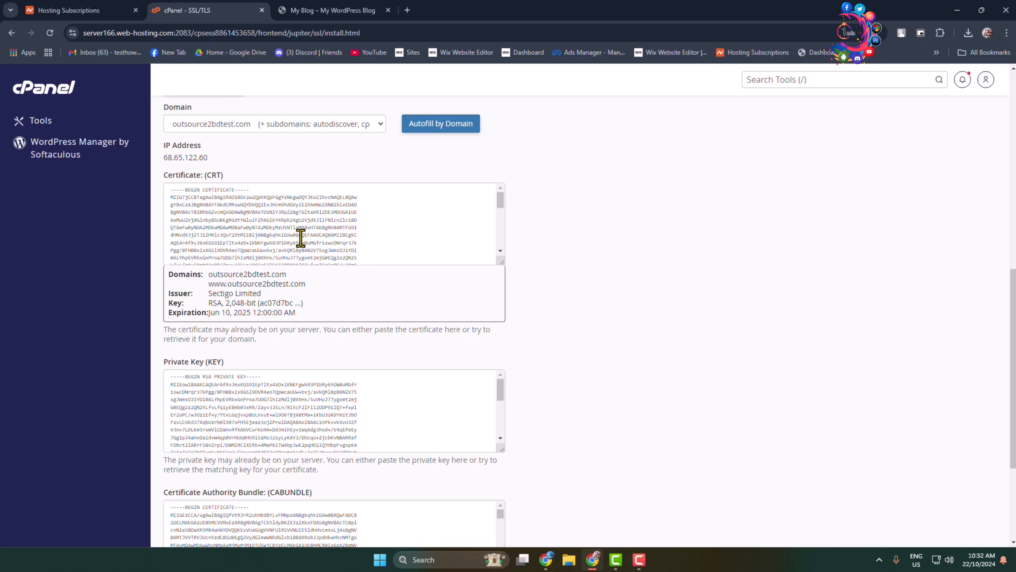
mouse_move(298, 284)
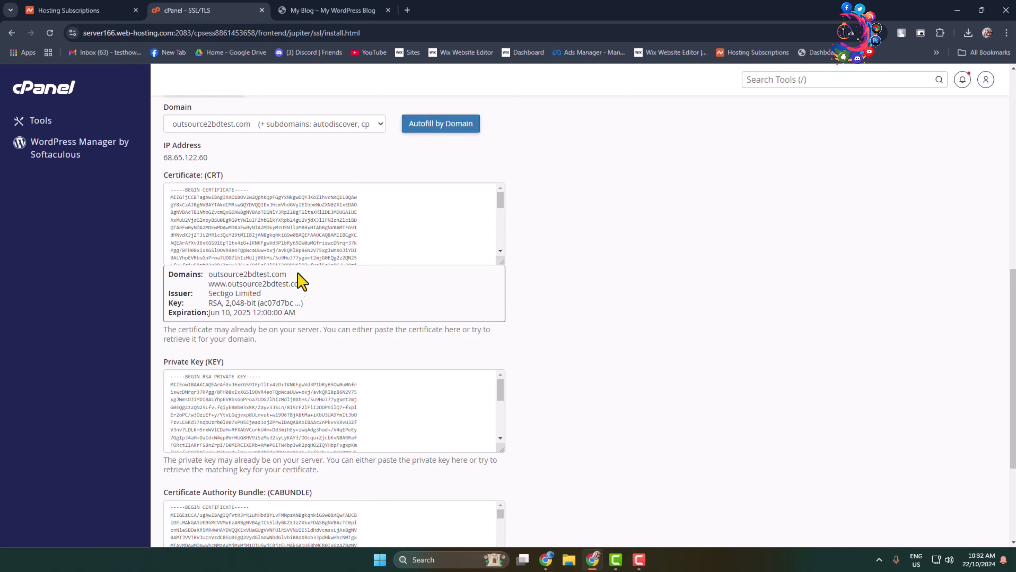
scroll("down", 3)
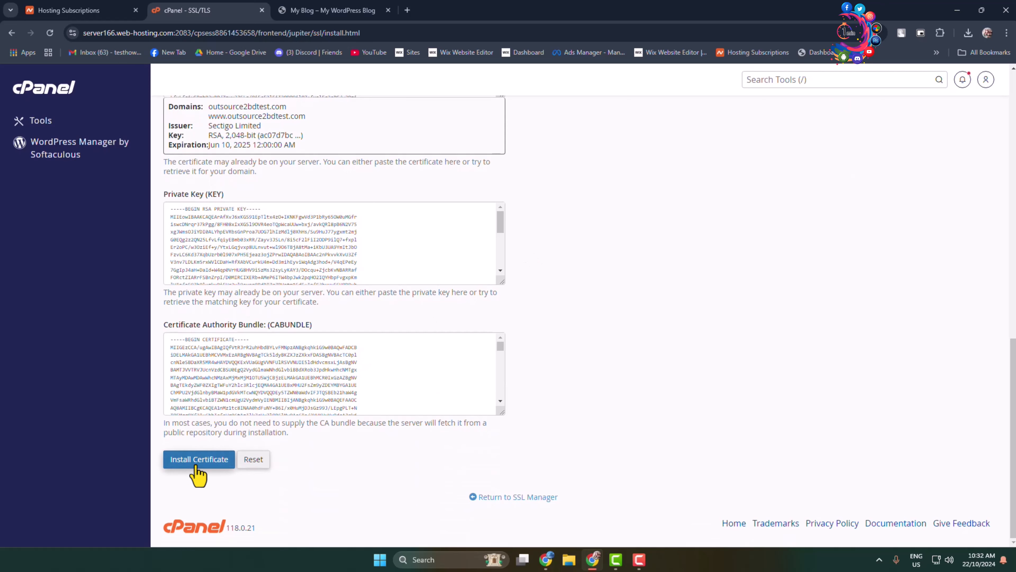
left_click(199, 459)
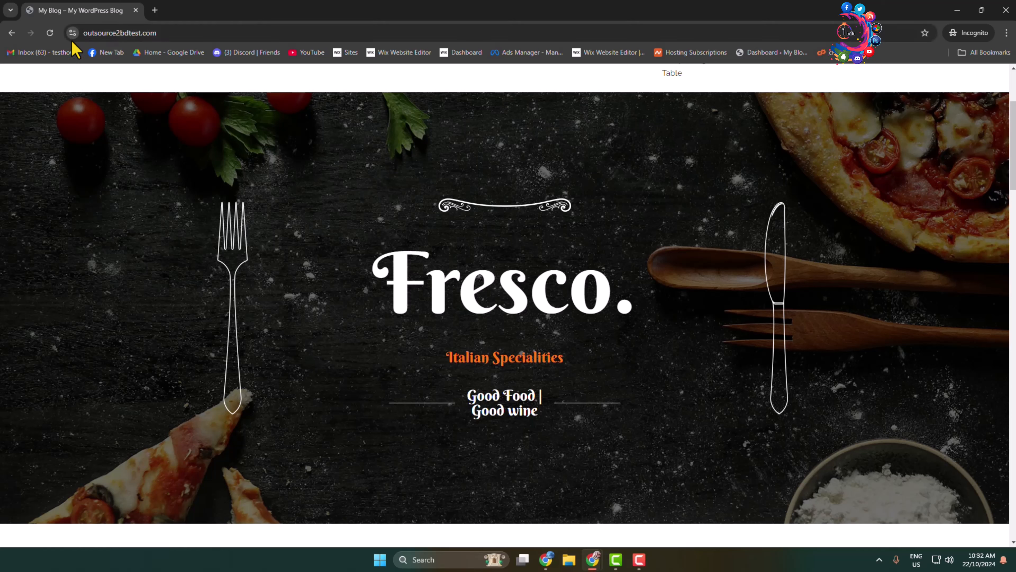
Step: Verify via Chrome's site info that outsource2bdtest.com now reports 'Connection is secure'
left_click(72, 32)
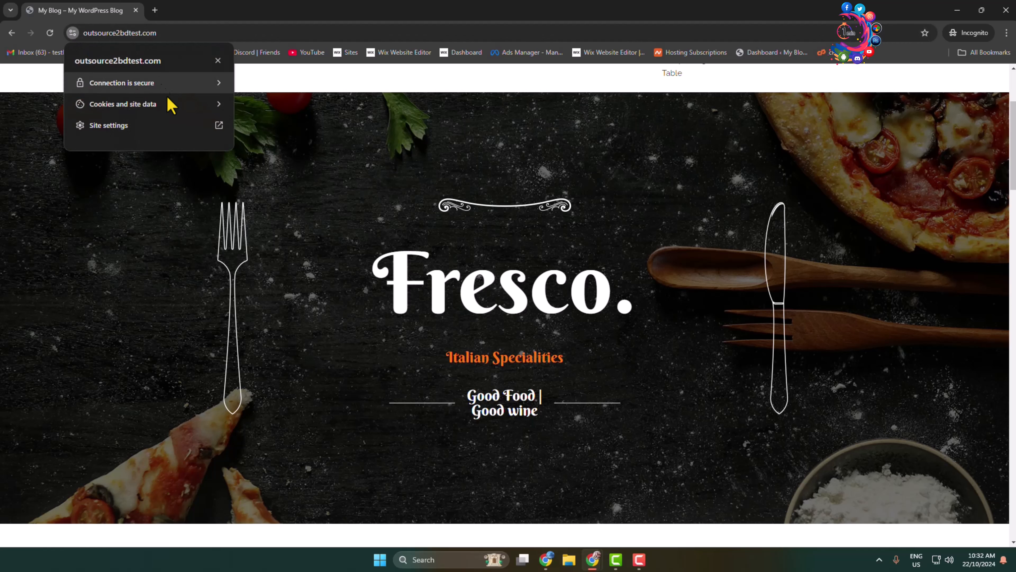
mouse_move(327, 140)
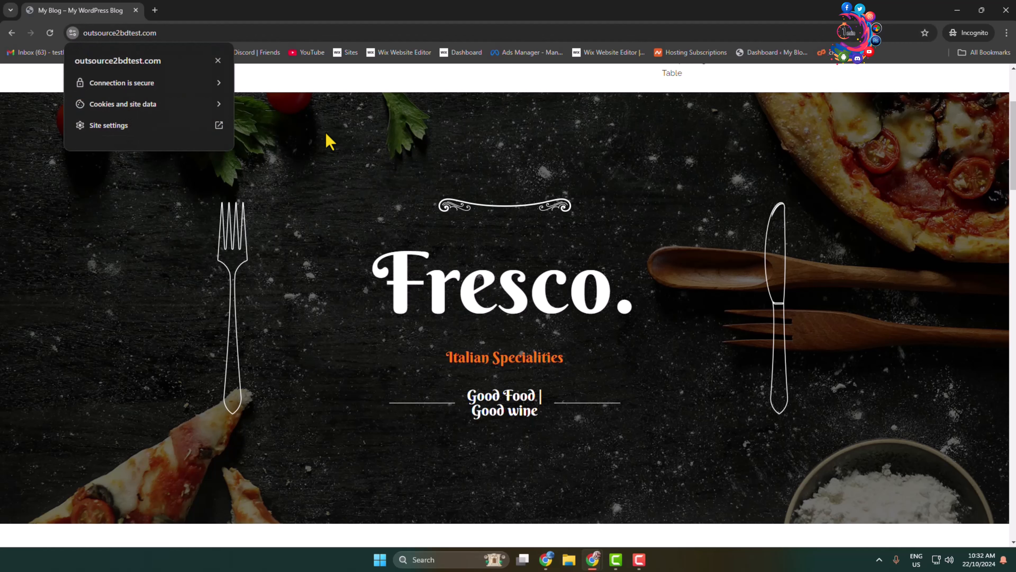
left_click(343, 194)
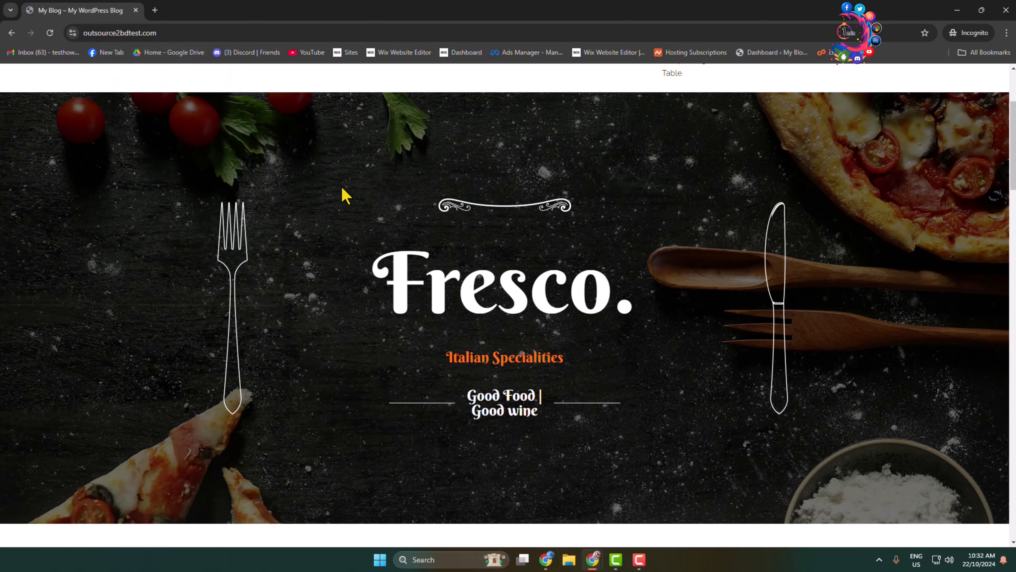